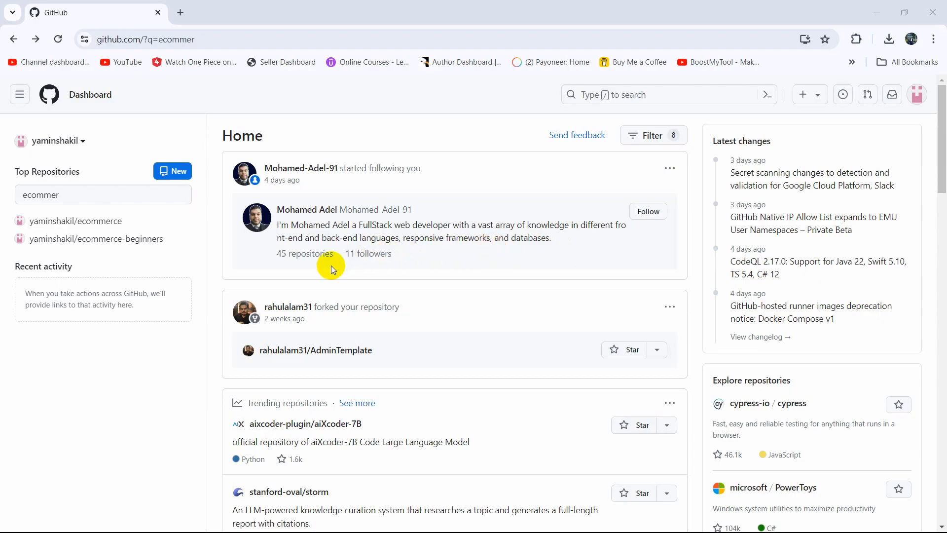
mouse_move(183, 303)
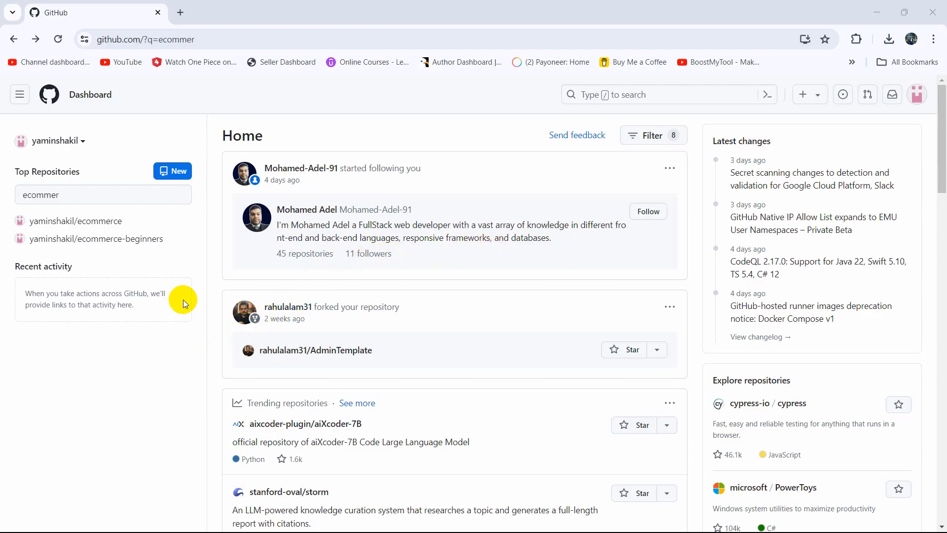
mouse_move(189, 299)
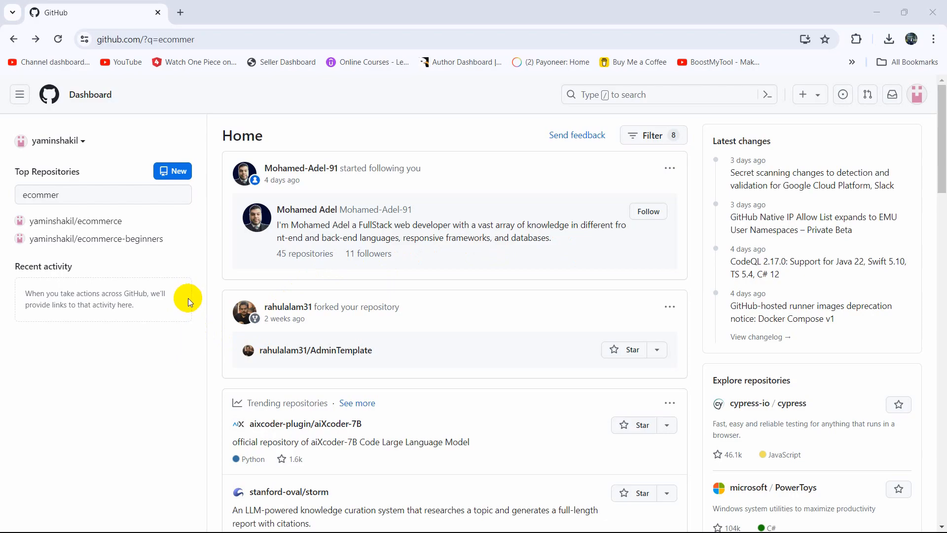
mouse_move(91, 223)
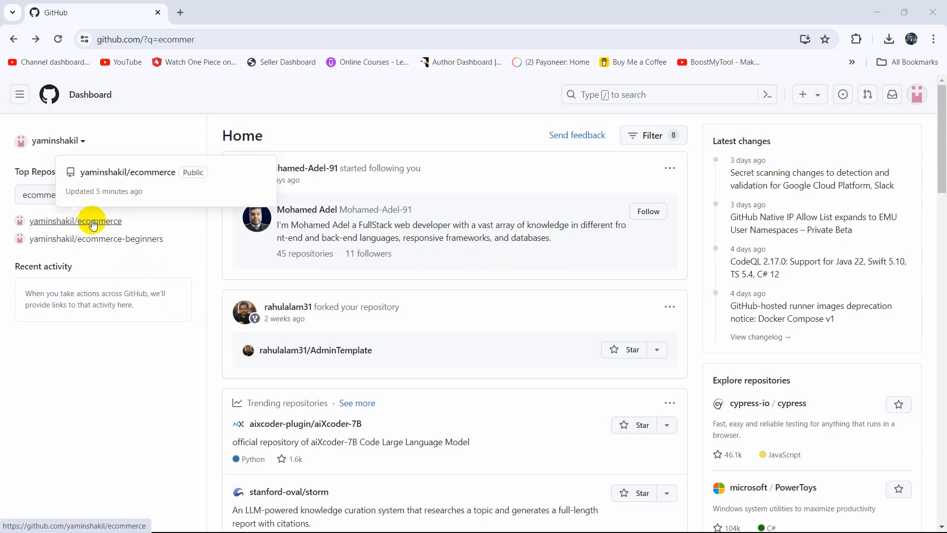
mouse_move(114, 223)
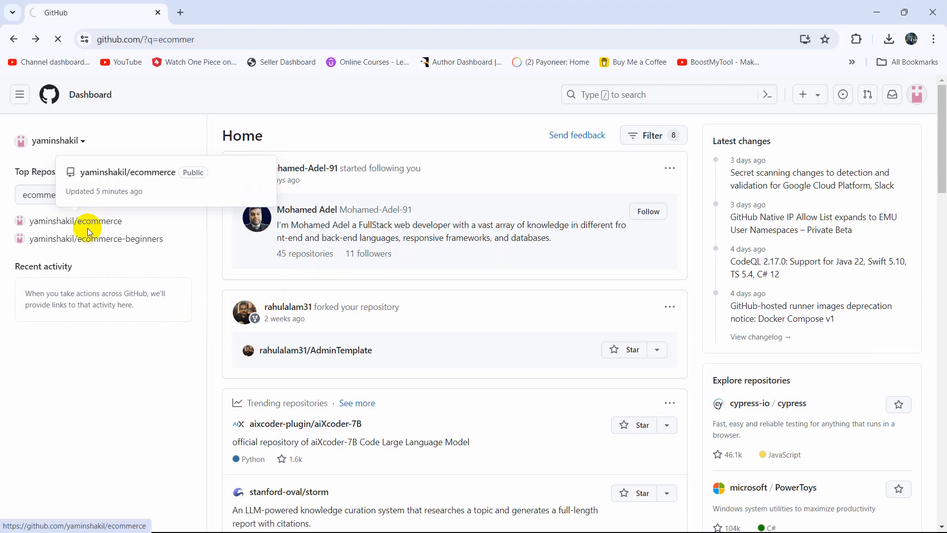
Step: Enter the ecommerce repository and reach the Giftos Free Website Template zip file's page
left_click(97, 221)
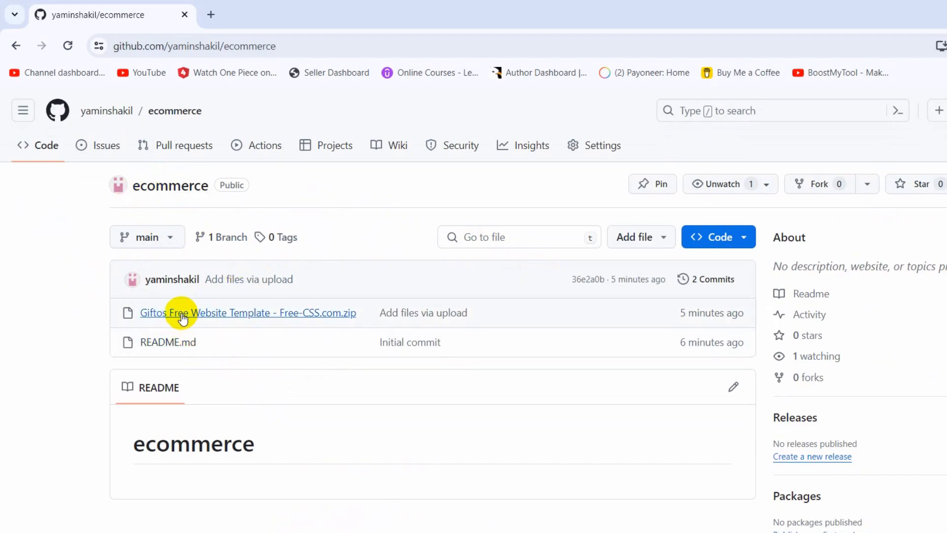
mouse_move(228, 318)
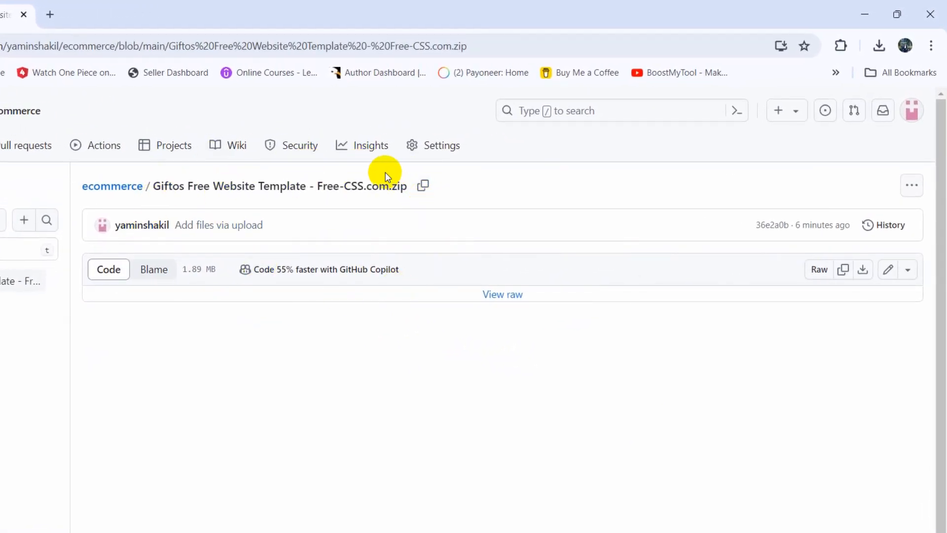
left_click_drag(230, 185, 341, 185)
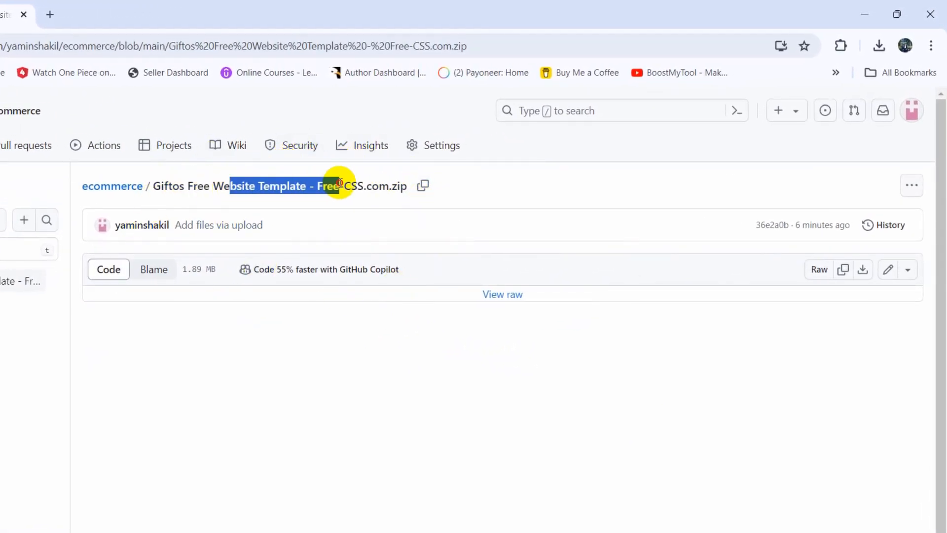
mouse_move(912, 186)
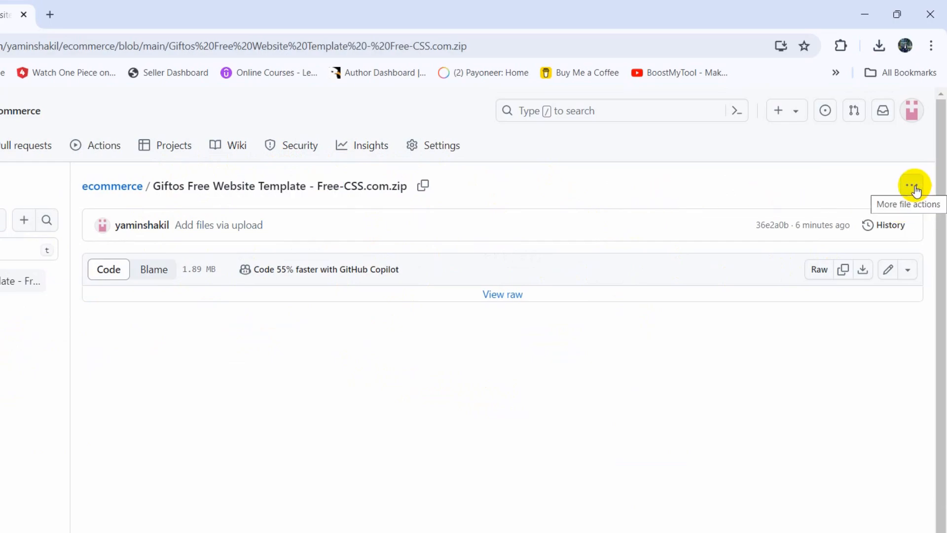
mouse_move(906, 191)
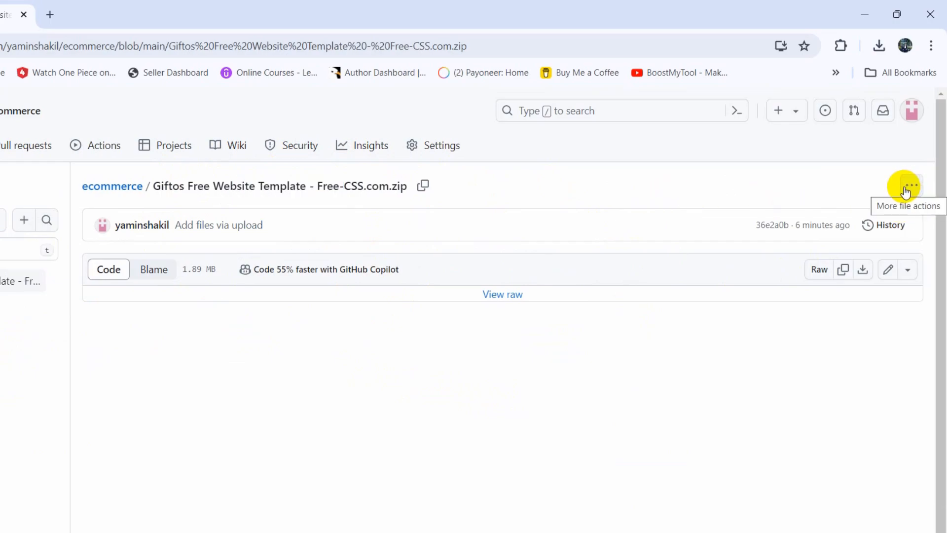
Step: Reveal the zip file's extra actions offering download, copy path and delete
left_click(912, 185)
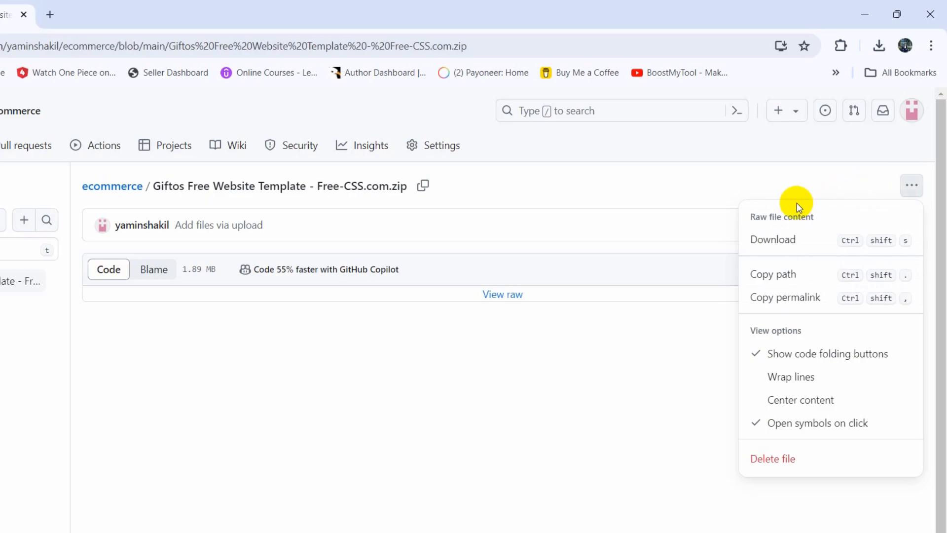
mouse_move(804, 249)
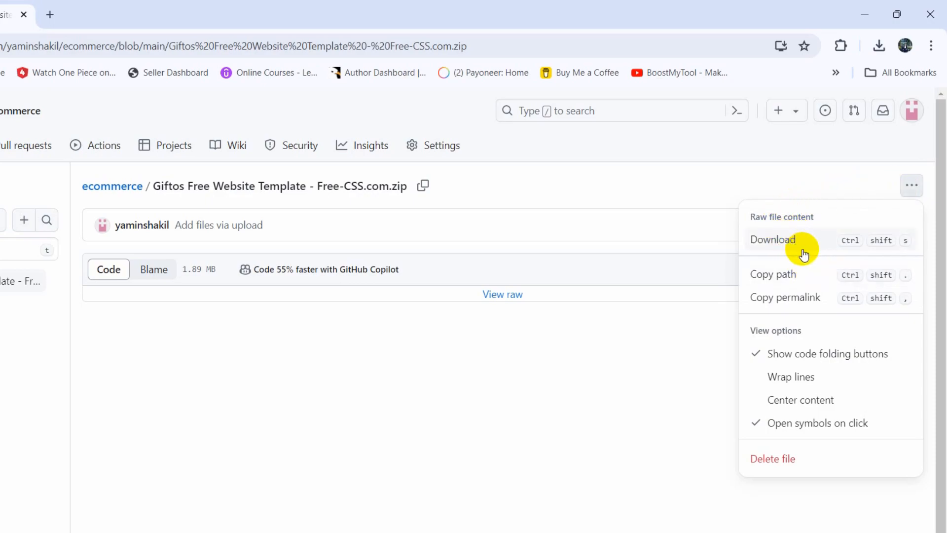
mouse_move(803, 459)
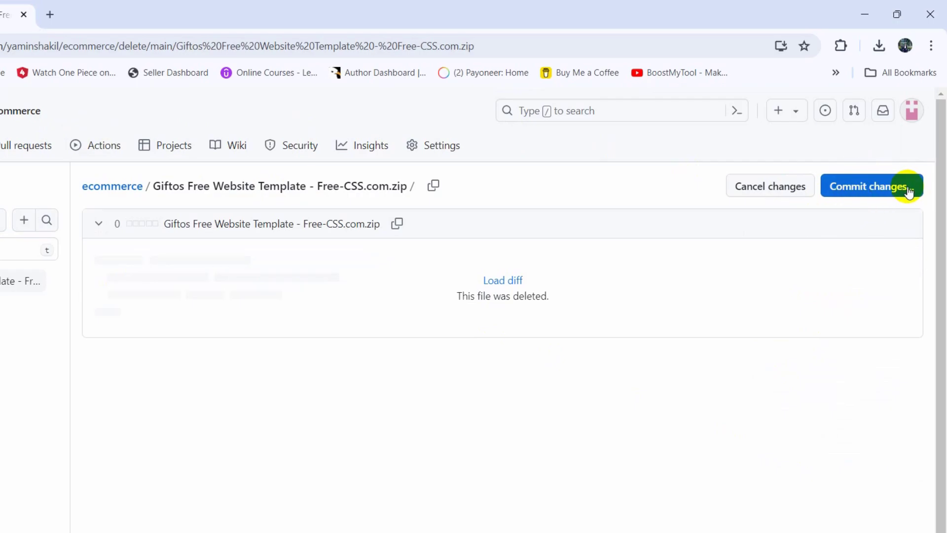
Step: Commit the zip file's deletion directly to main, leaving only README.md
left_click(870, 185)
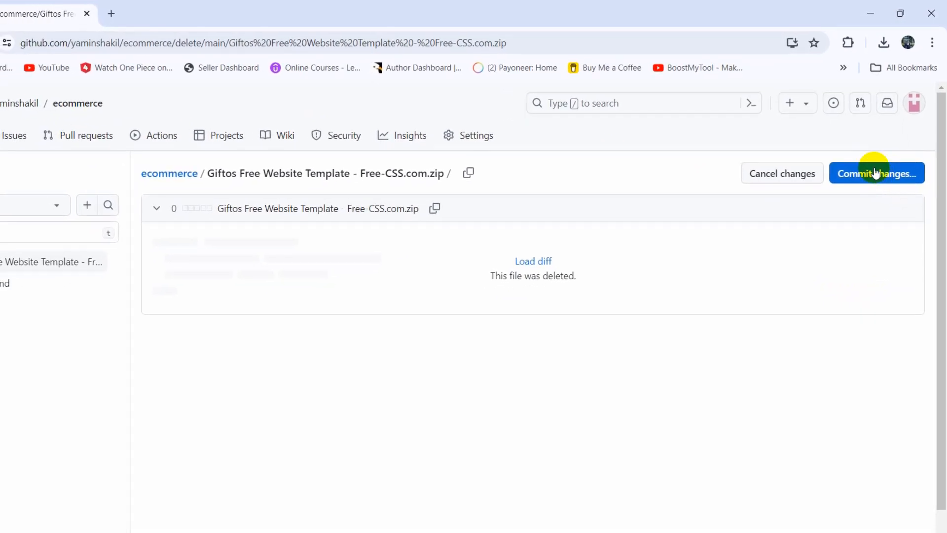
left_click(876, 172)
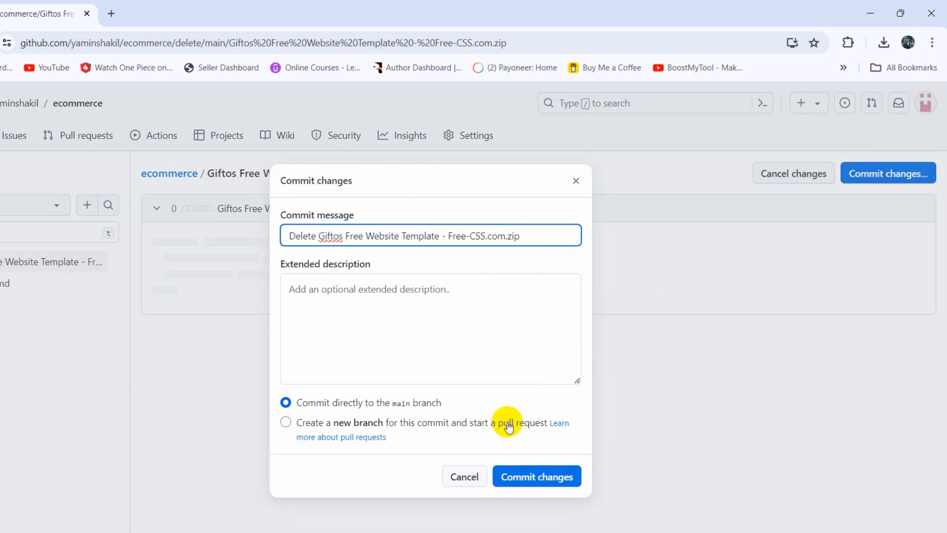
mouse_move(544, 478)
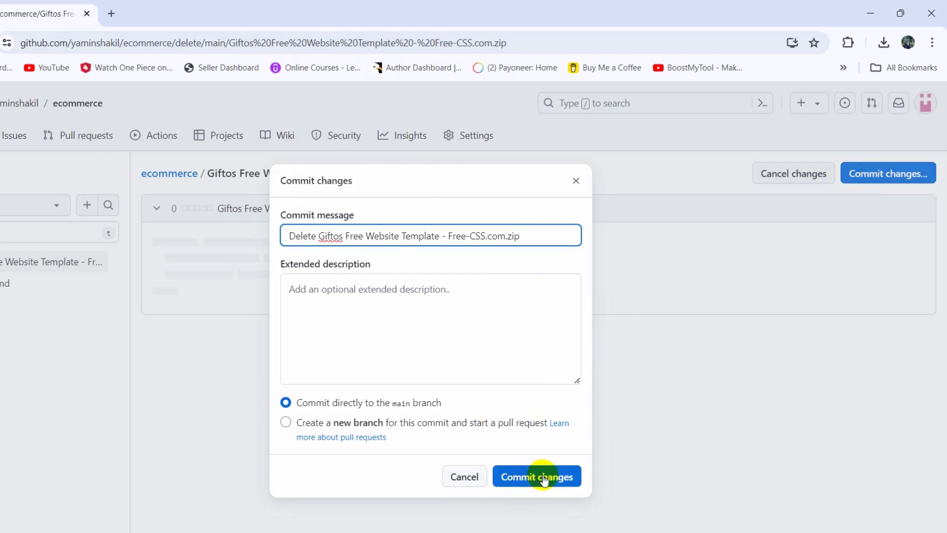
left_click(537, 476)
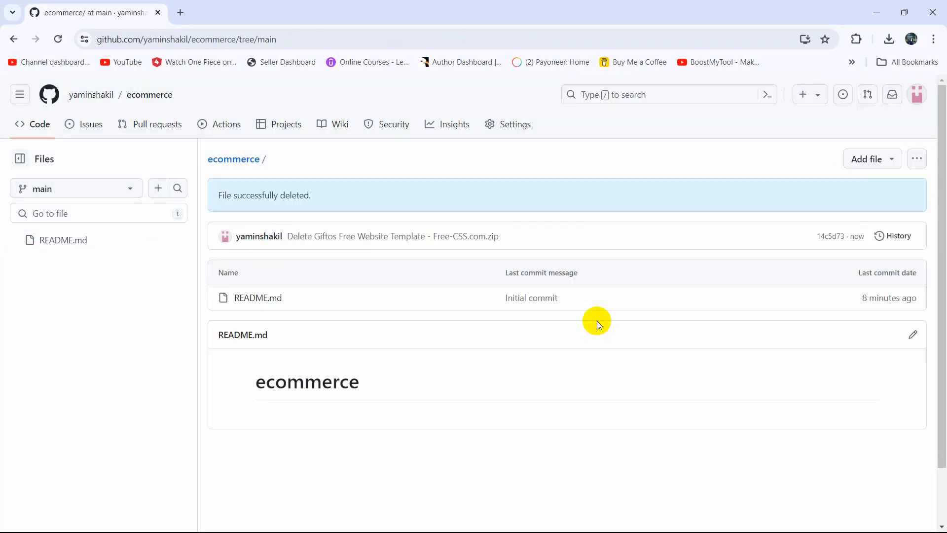
mouse_move(278, 278)
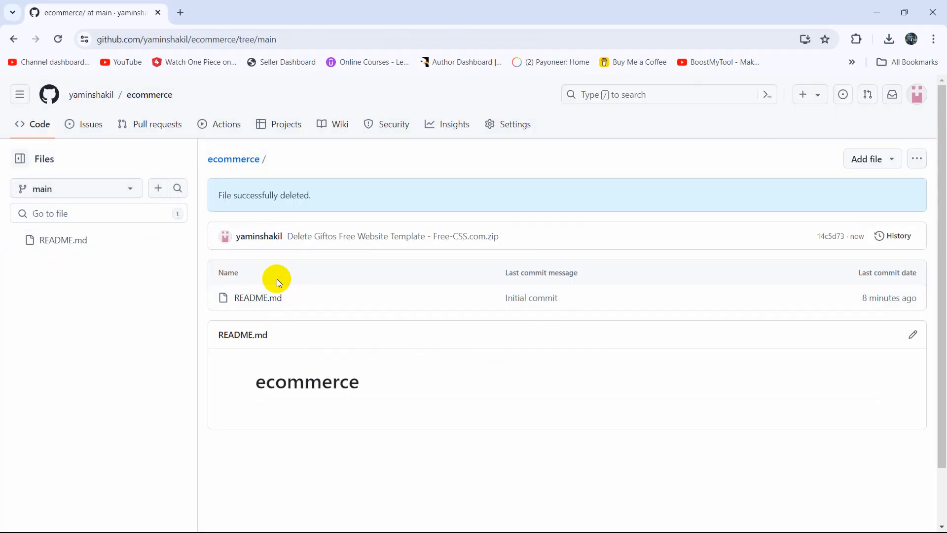
mouse_move(243, 278)
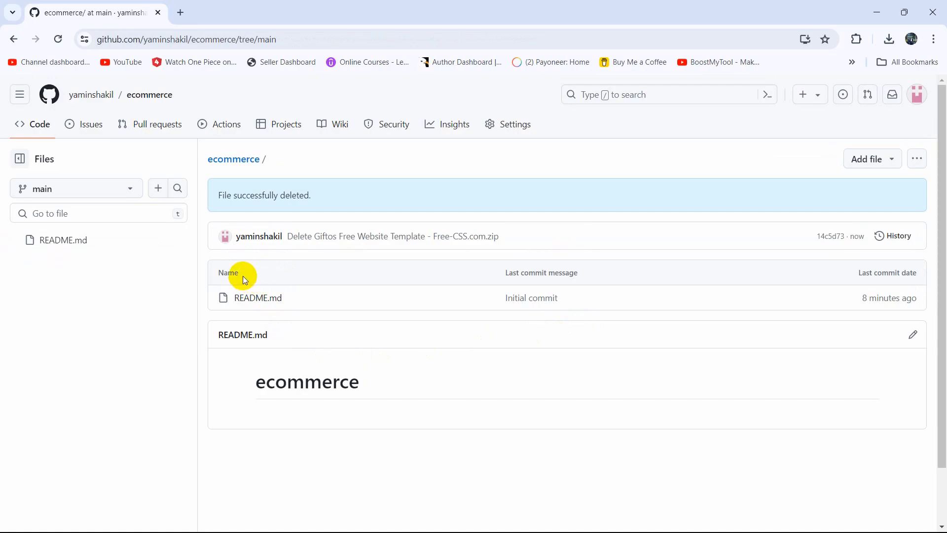
mouse_move(304, 275)
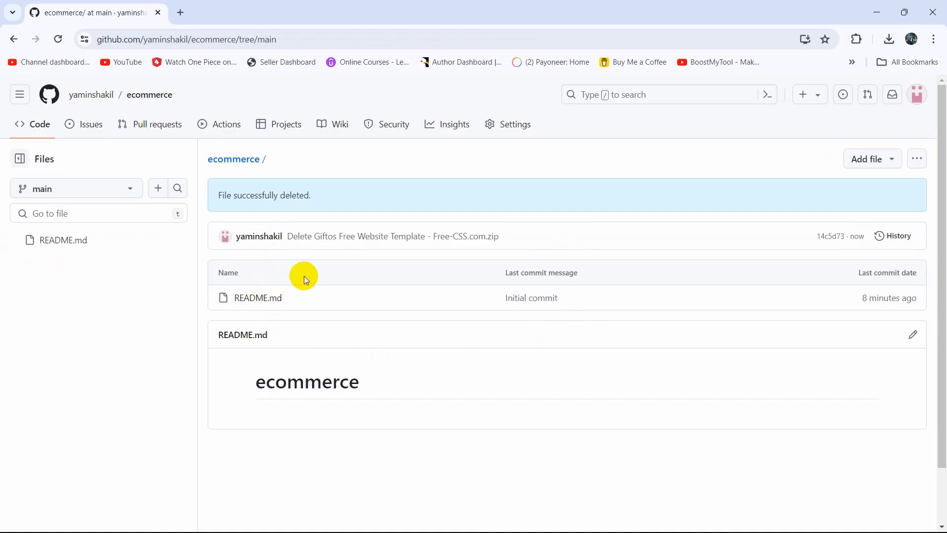
mouse_move(455, 260)
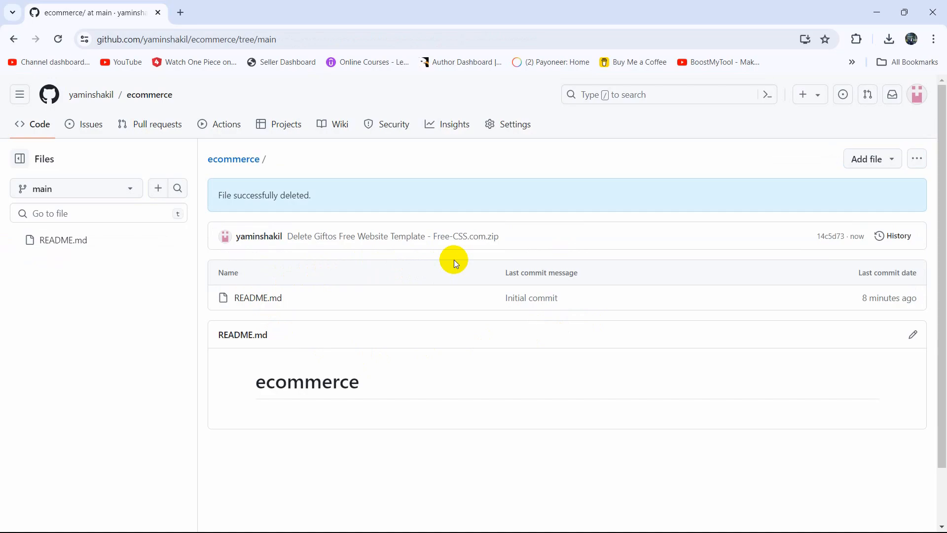